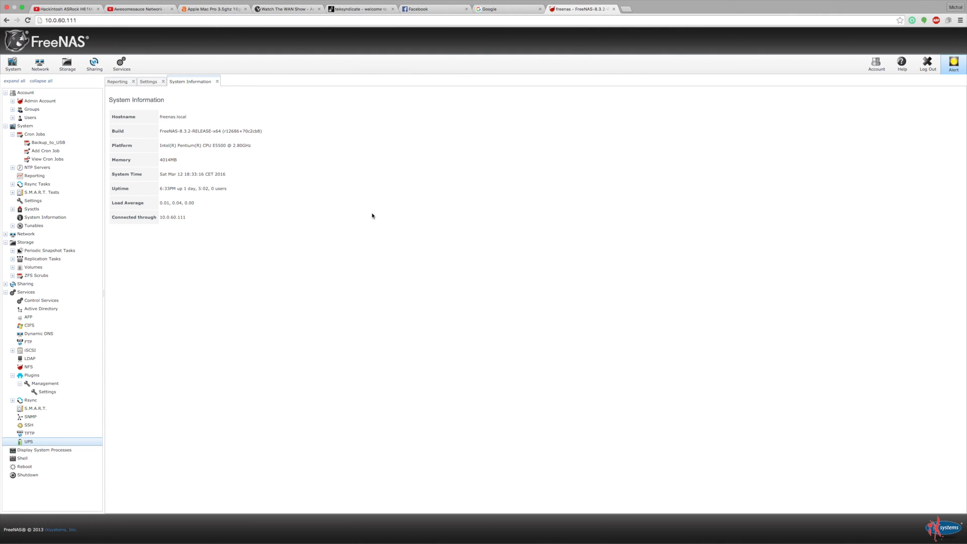
{"action": "mouse_move", "coordinate": [146, 305]}
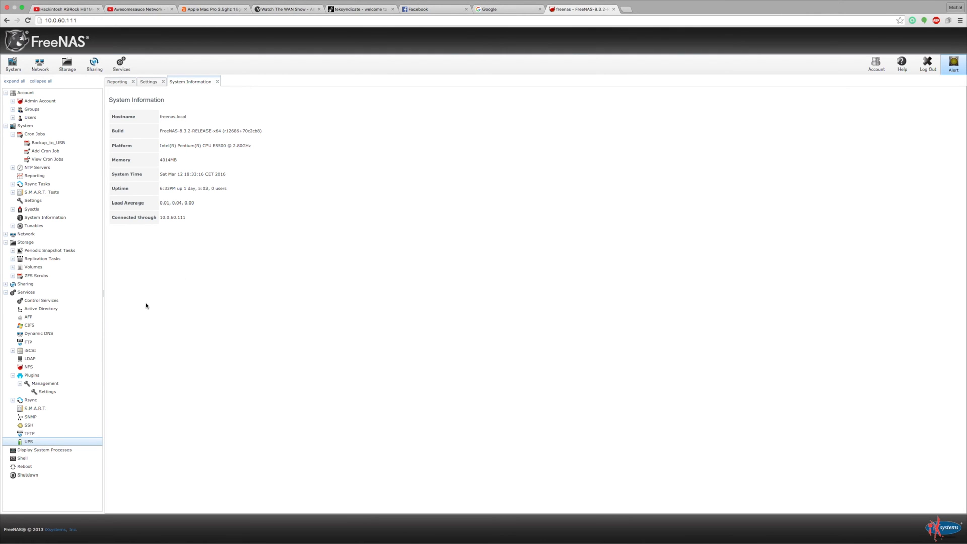
Show the FreeNAS system alerts warning that volume VLBrutus has UNKNOWN status
{"action": "left_click", "coordinate": [952, 63]}
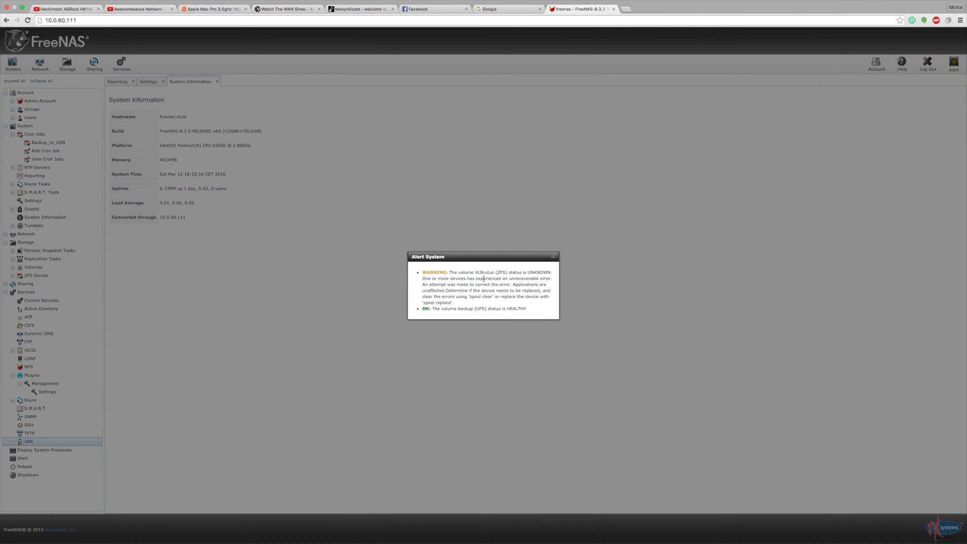
{"action": "mouse_move", "coordinate": [562, 313]}
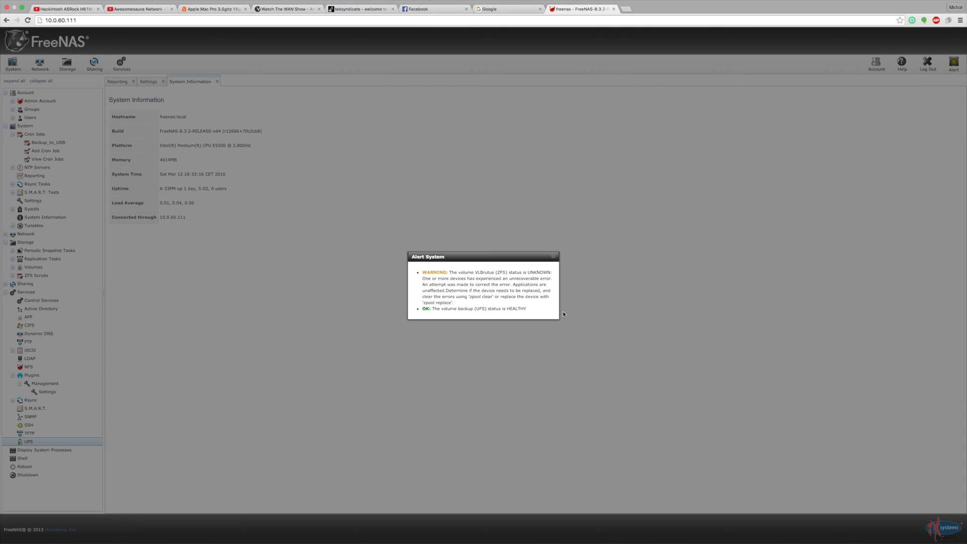
{"action": "mouse_move", "coordinate": [525, 296]}
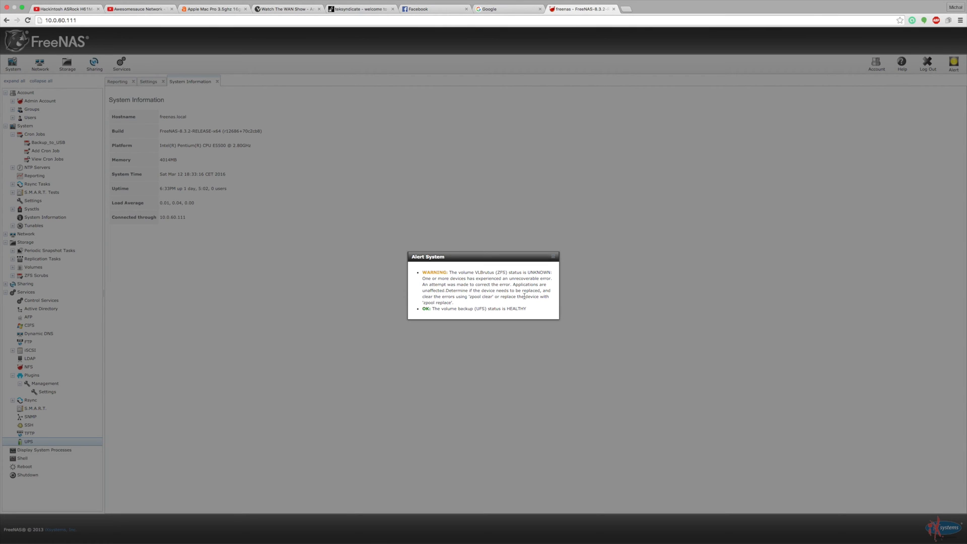
{"action": "mouse_move", "coordinate": [391, 339]}
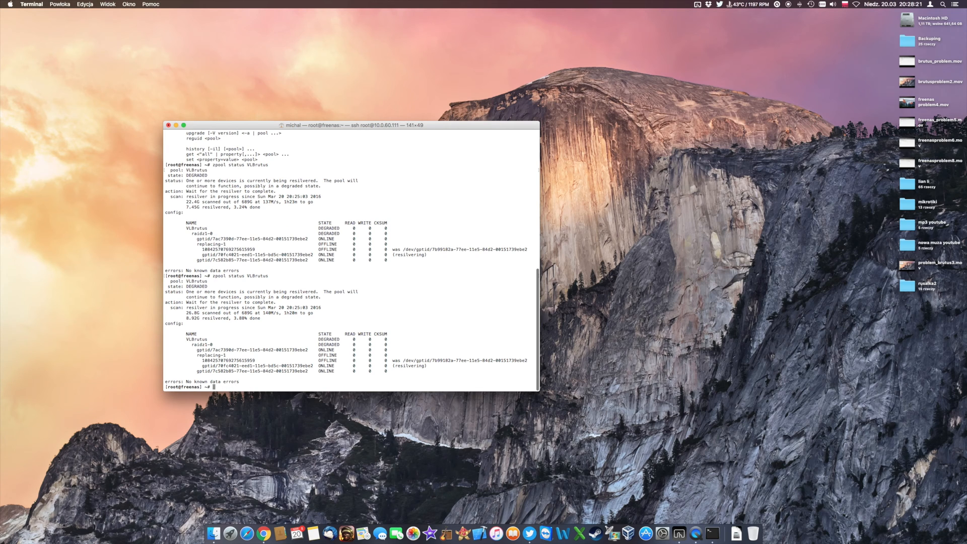
Run zpool status VLBrutus over SSH to check the pool's health
{"action": "type", "text": "zpool status VLBrutus"}
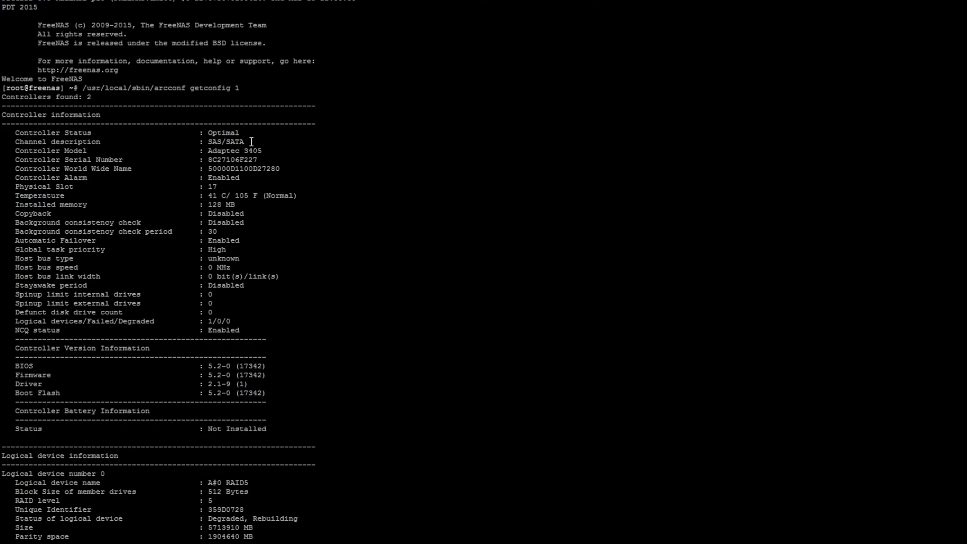
{"action": "mouse_move", "coordinate": [293, 298]}
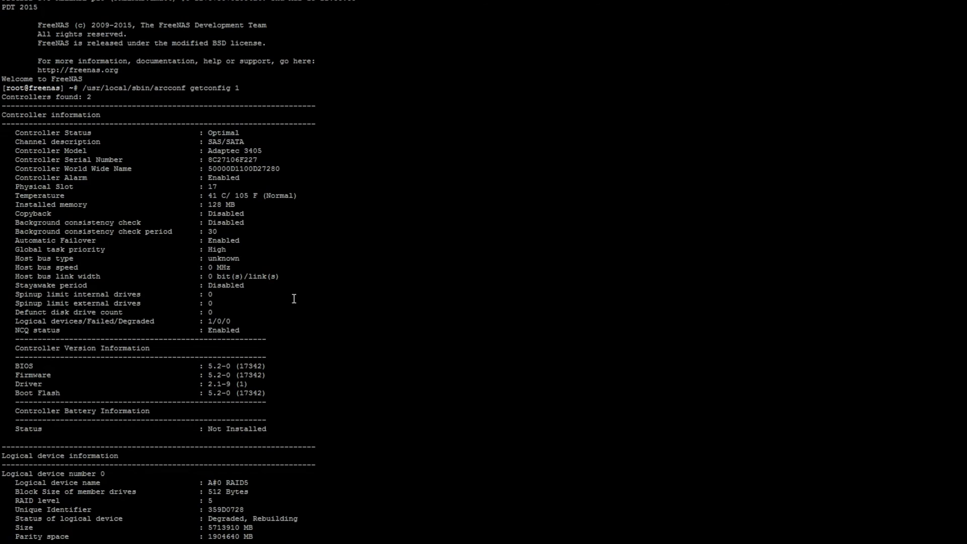
Scroll through the arcconf controller output to read the degraded RAID5 details
{"action": "scroll", "scroll_direction": "down", "scroll_amount": 3}
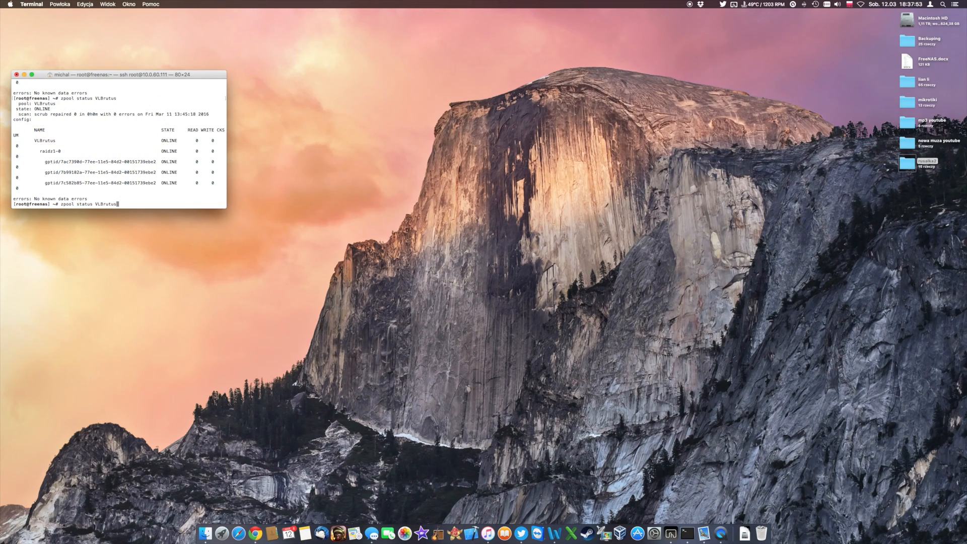
Start a scrub of the VLBrutus pool with zpool scrub VLBrutus
{"action": "key", "text": "Backspace"}
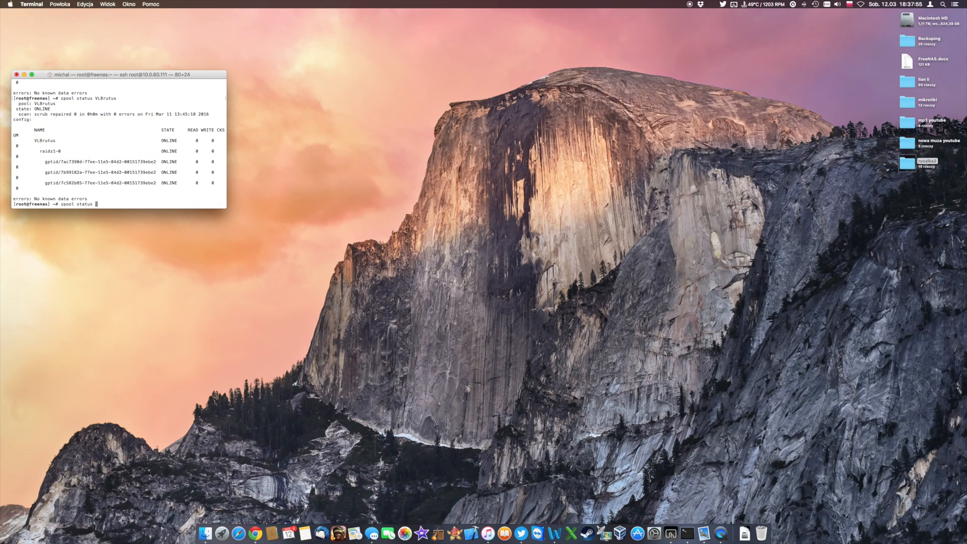
{"action": "type", "text": "scrub"}
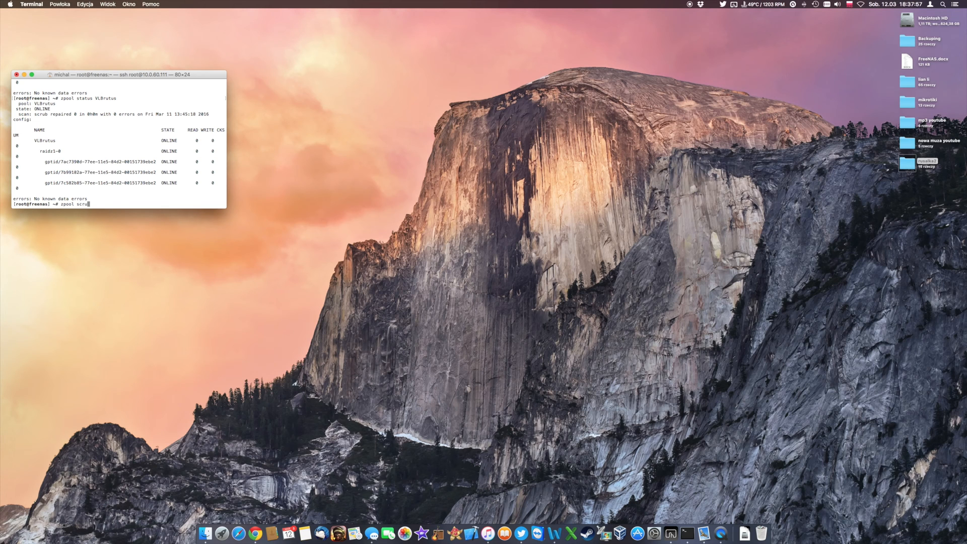
{"action": "type", "text": "VLBrutus"}
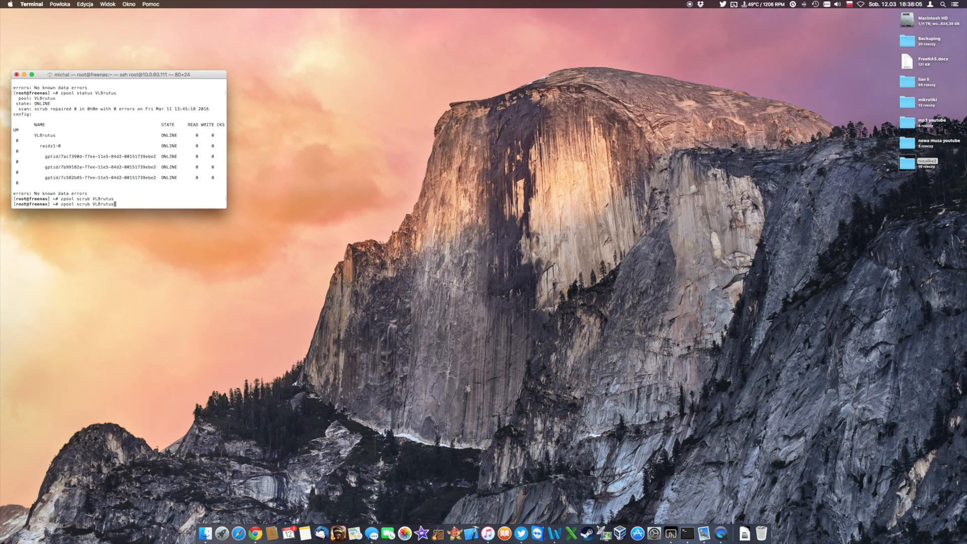
{"action": "key", "text": "Return"}
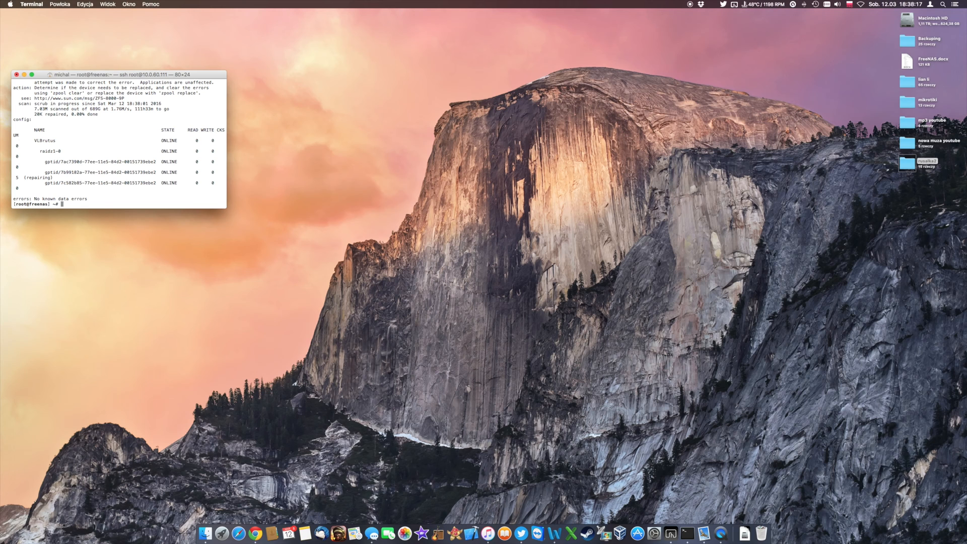
Check the scrub's progress with zpool status VLBrutus, showing one disk repairing
{"action": "type", "text": "zpool status VLBrutus"}
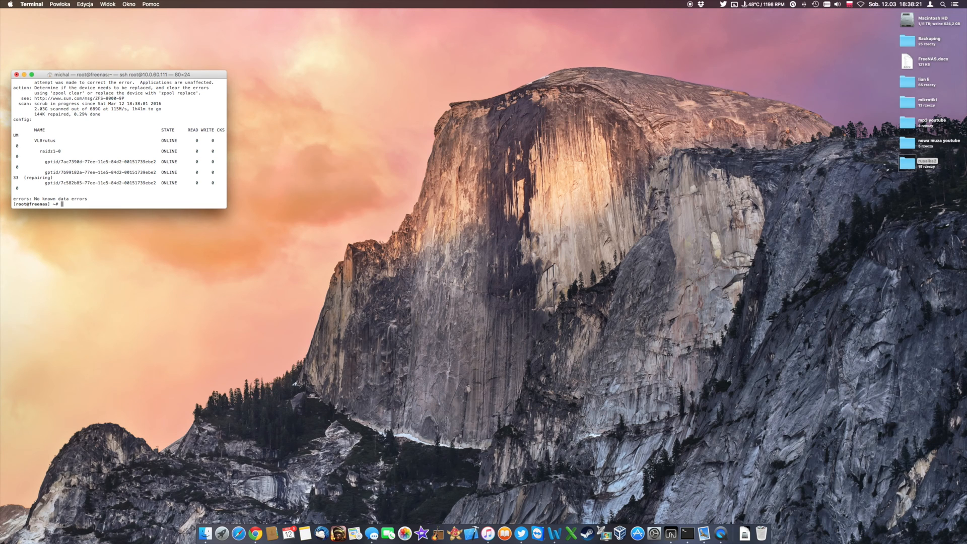
{"action": "type", "text": "zpool status VLBrutus"}
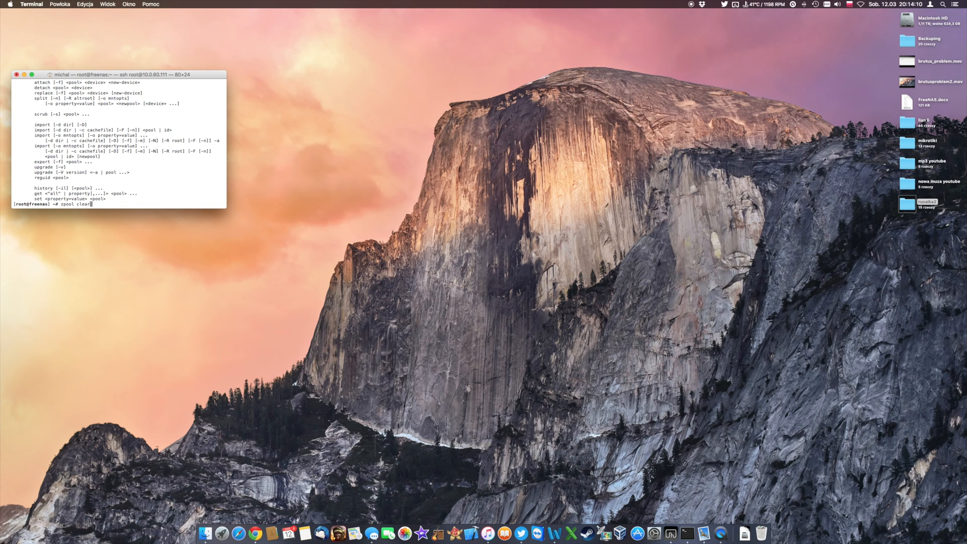
Clear the VLBrutus pool errors and confirm the pool is ONLINE with 0 scrub errors
{"action": "type", "text": "VLBrutus"}
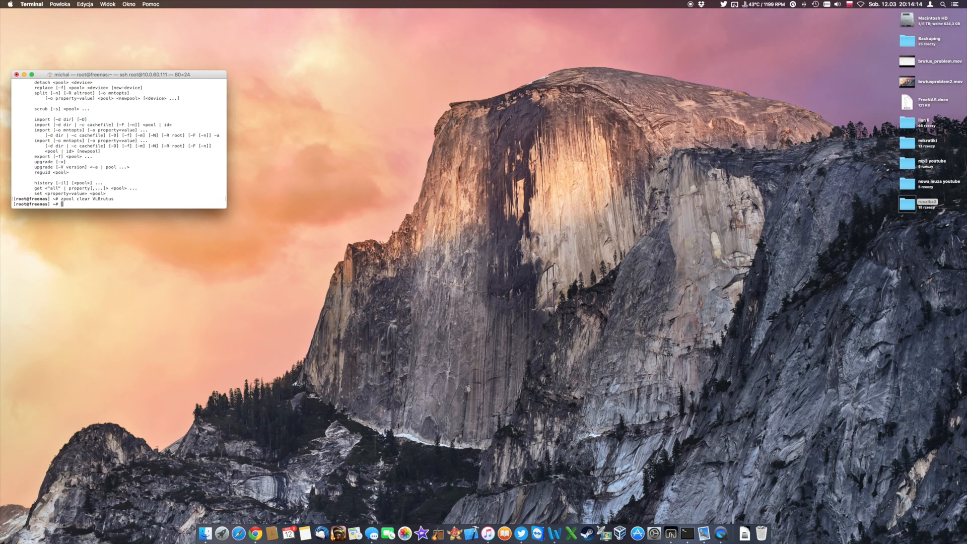
{"action": "type", "text": "zpool VLBrutus clear"}
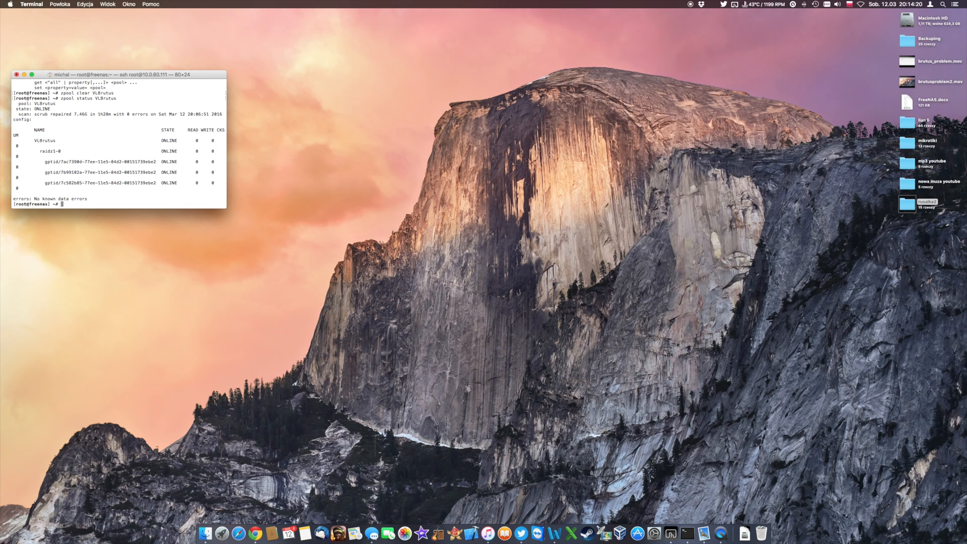
{"action": "type", "text": "zpool status VLBrutus"}
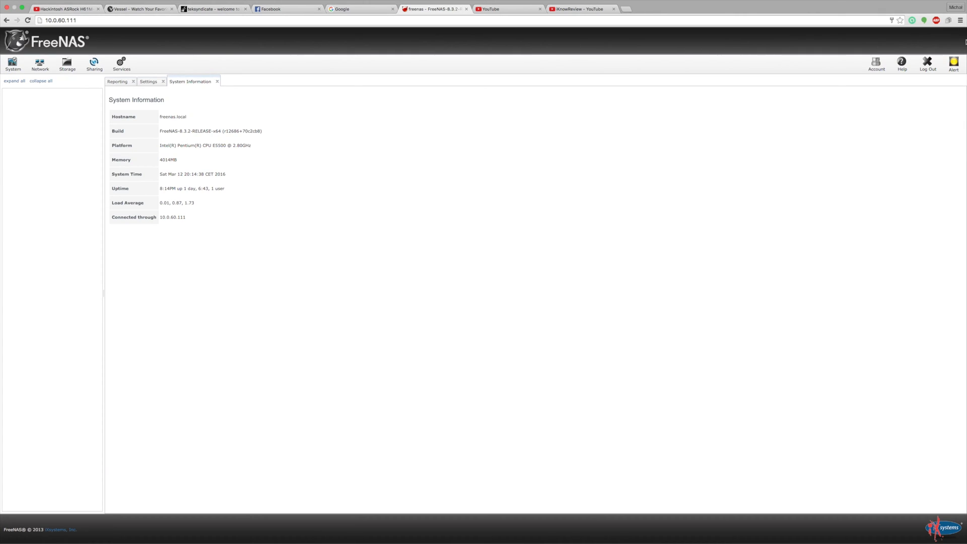
Dismiss the FreeNAS alerts and list the NAS disks, with VLBrutus showing HEALTHY
{"action": "left_click", "coordinate": [953, 62]}
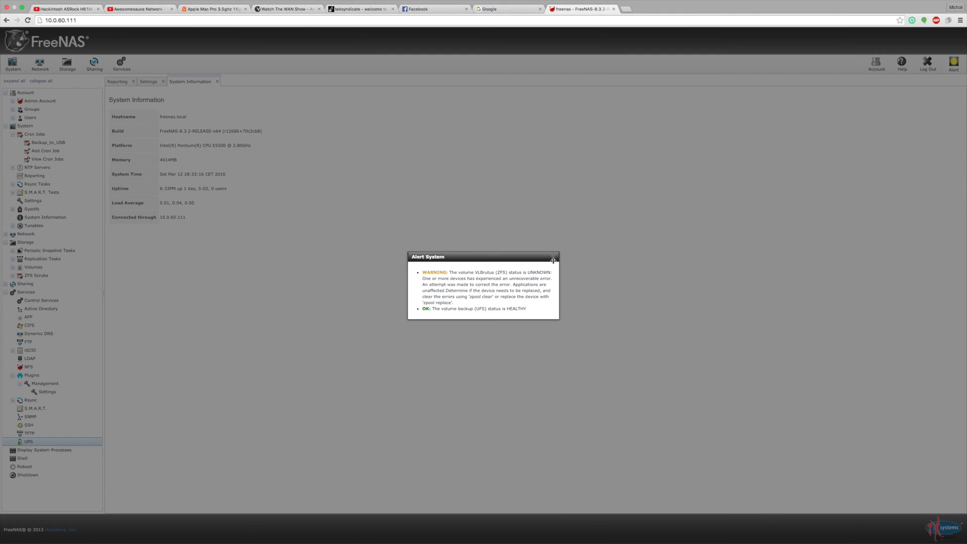
{"action": "left_click", "coordinate": [553, 260]}
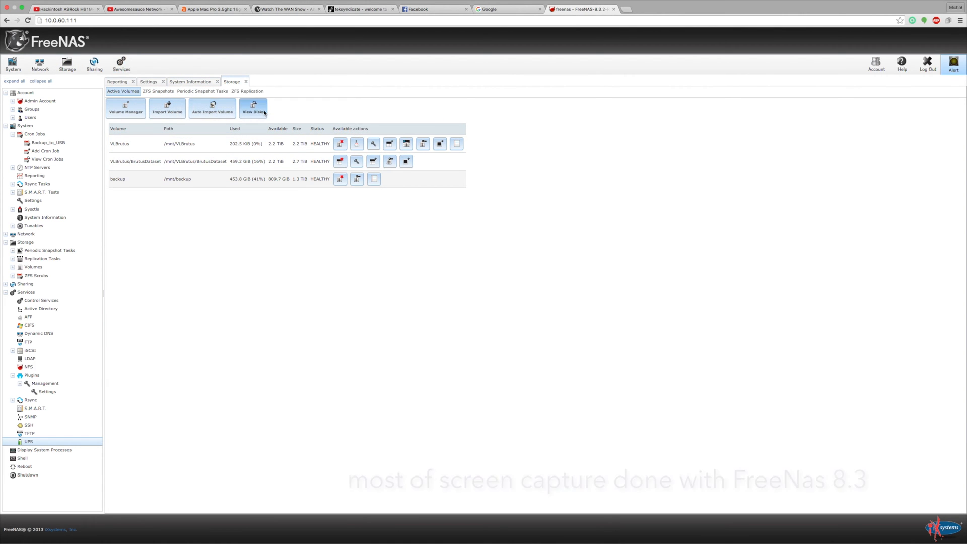
{"action": "left_click", "coordinate": [252, 110]}
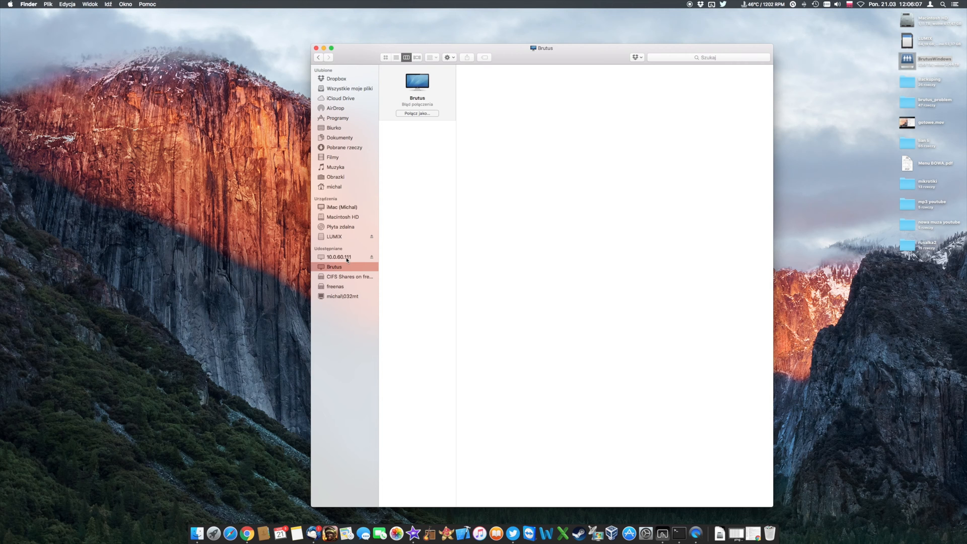
Connect to the 10.0.60.111 share and paste the seven 4k_unboxing items onto the desktop as a backup
{"action": "left_click", "coordinate": [339, 257]}
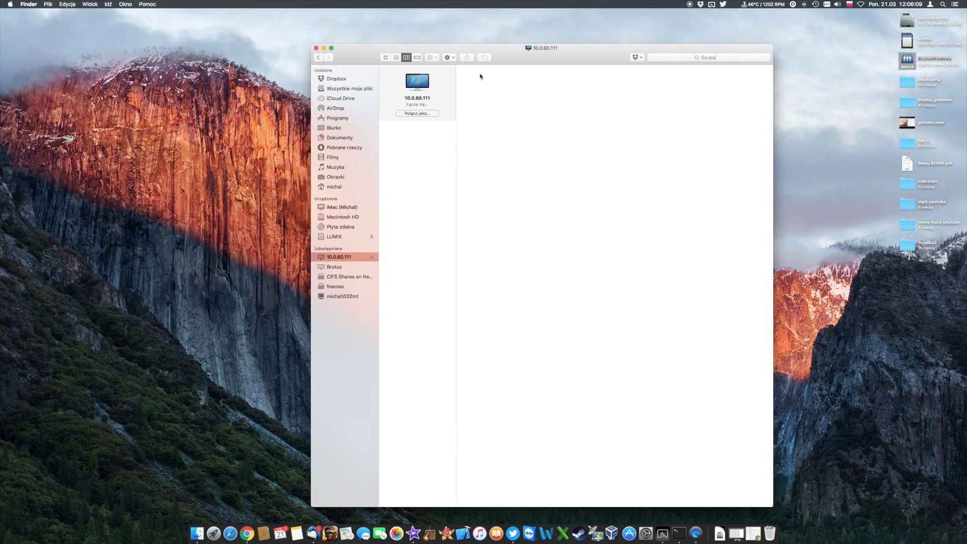
{"action": "left_click", "coordinate": [417, 113]}
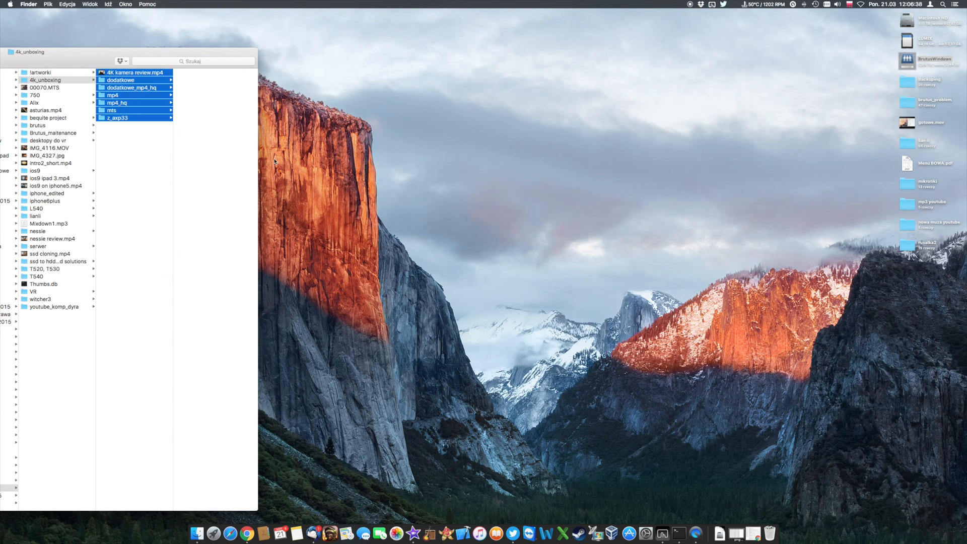
{"action": "right_click", "coordinate": [360, 143]}
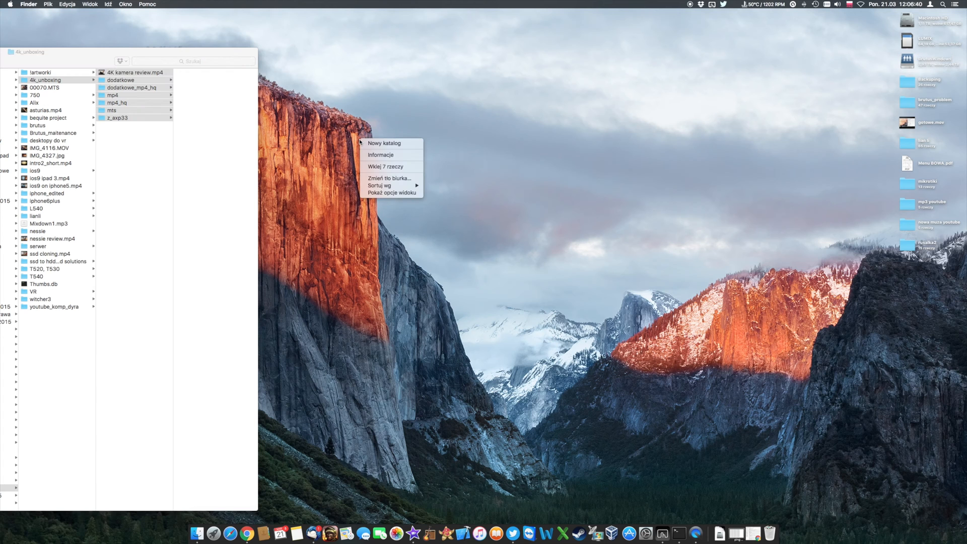
{"action": "mouse_move", "coordinate": [385, 167]}
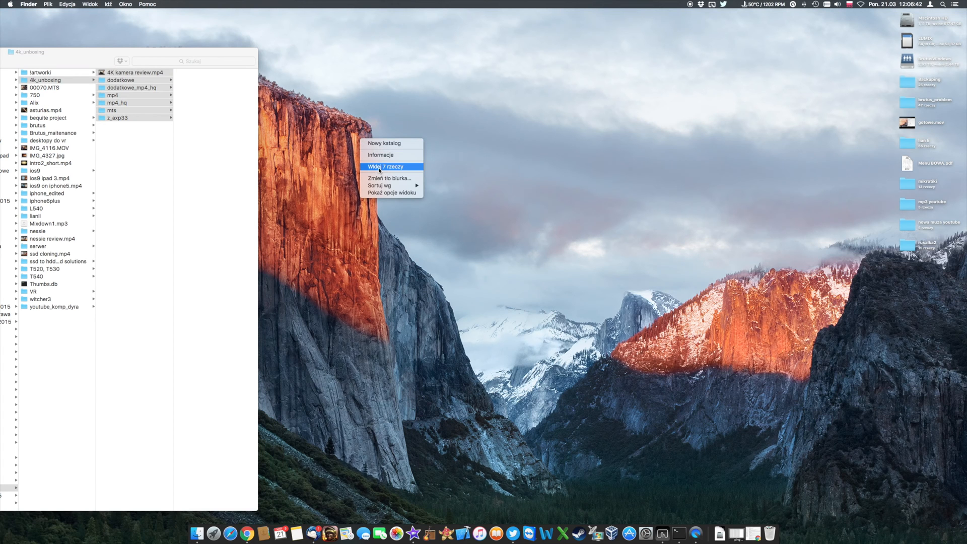
{"action": "left_click", "coordinate": [387, 166]}
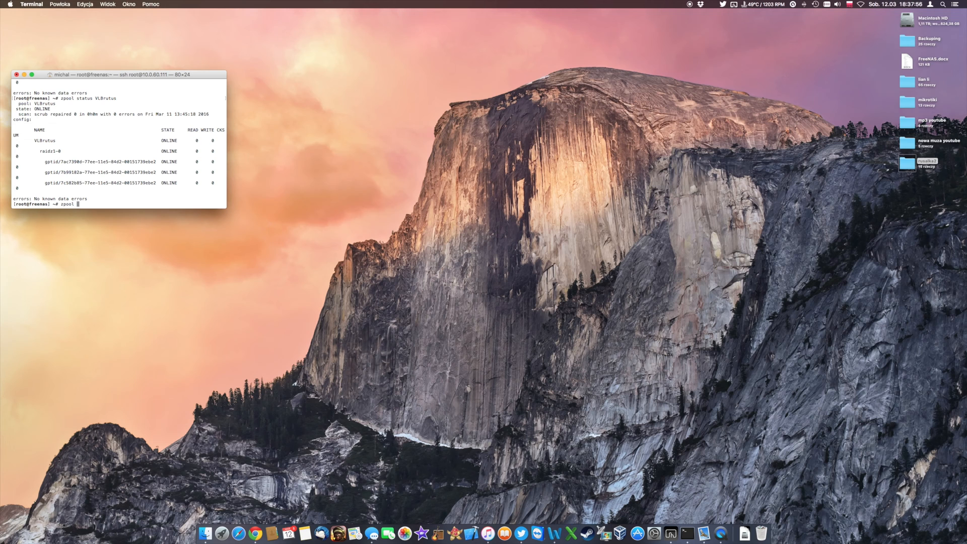
Enter zpool scrub VLBrutus again and single out disk ada1, the one without a serial number
{"action": "type", "text": "scrub"}
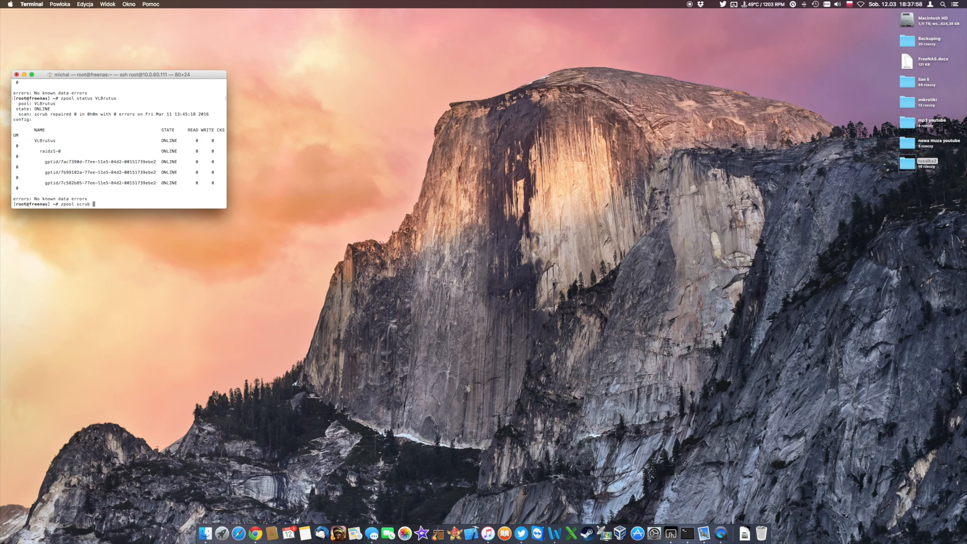
{"action": "type", "text": "VLBrutus"}
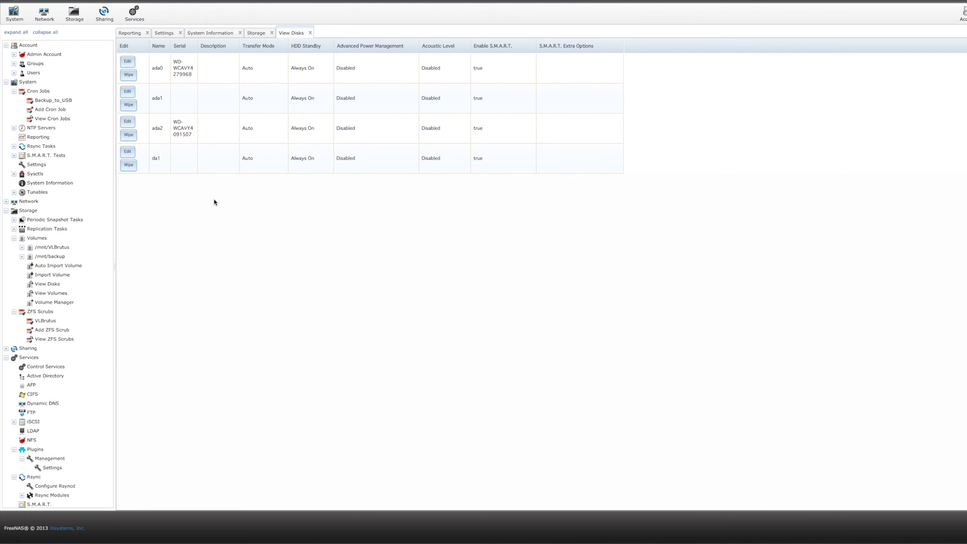
{"action": "left_click", "coordinate": [193, 98]}
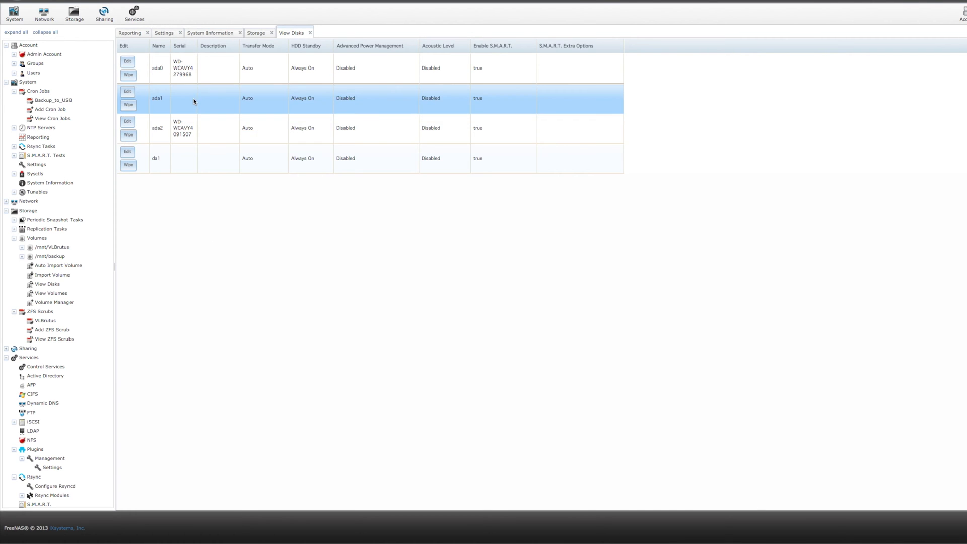